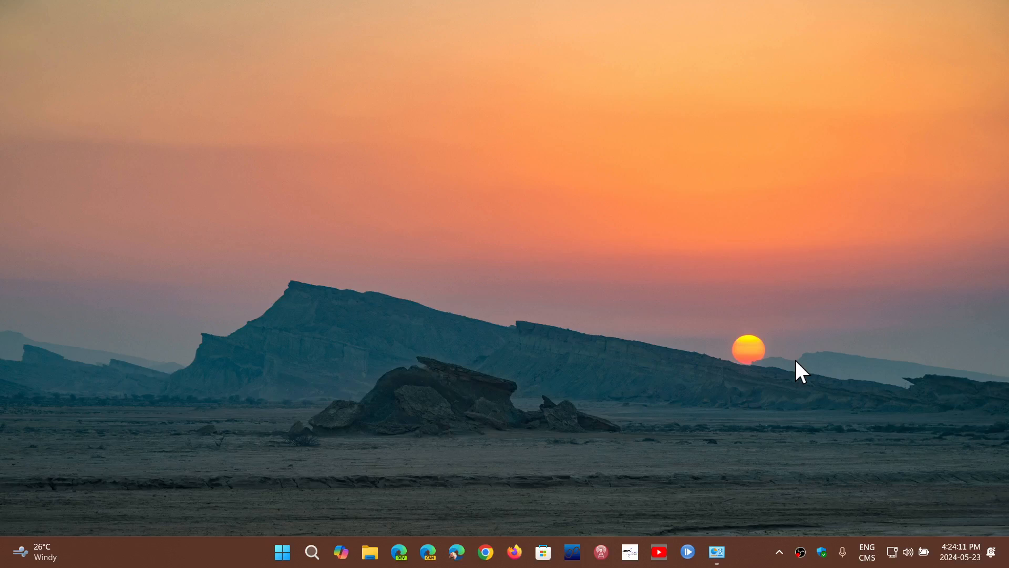
mouse_move(383, 458)
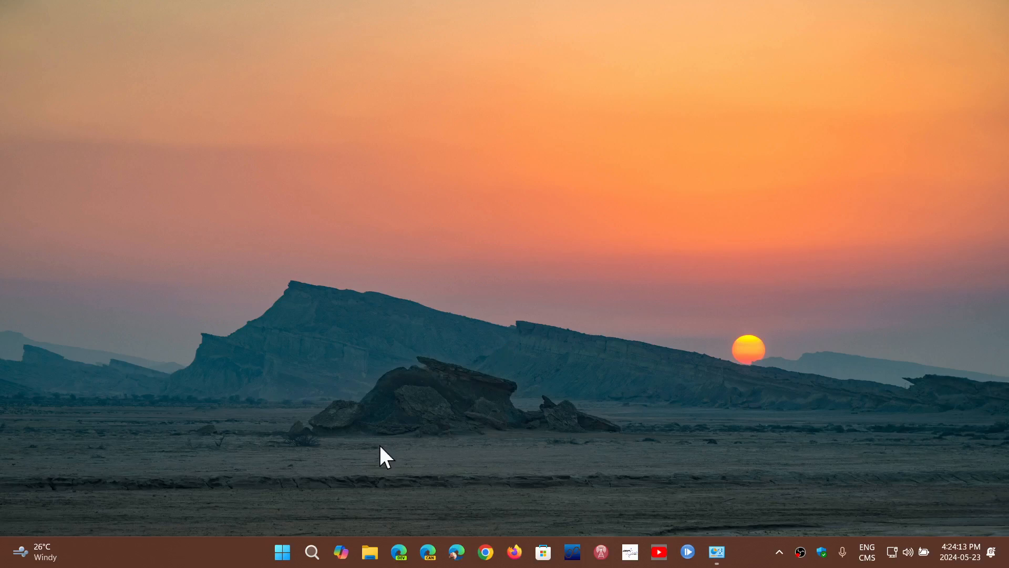
Bring up the Windows search panel from the taskbar.
click(311, 552)
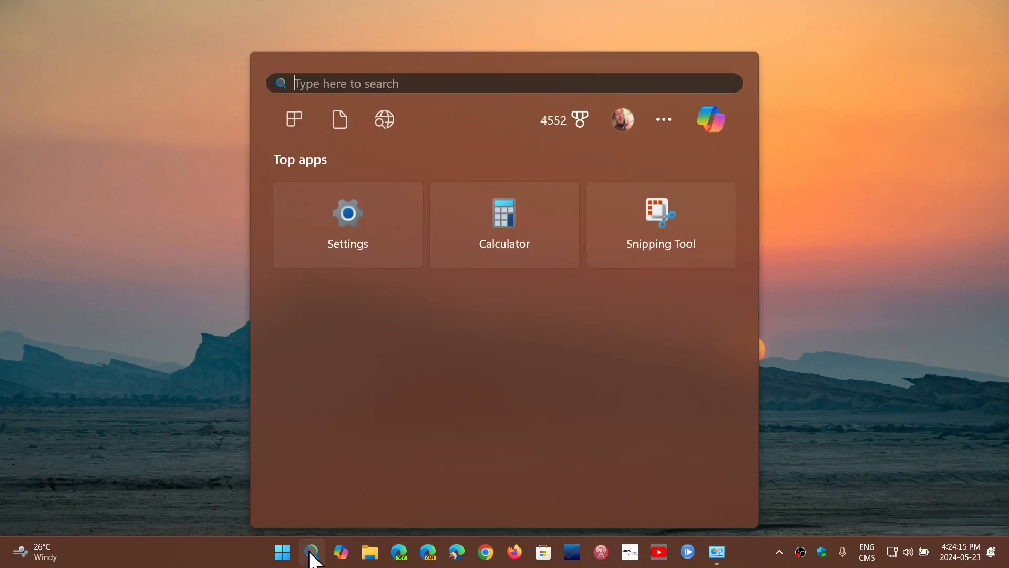
mouse_move(837, 434)
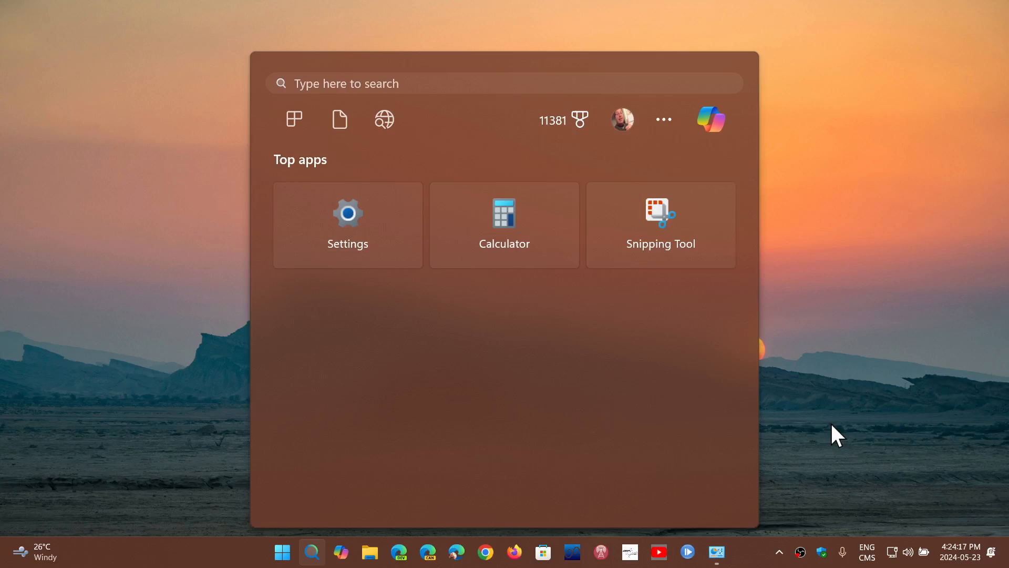
Restore the BitLocker Drive Encryption window showing OS (C:) BitLocker off, then close it.
click(716, 552)
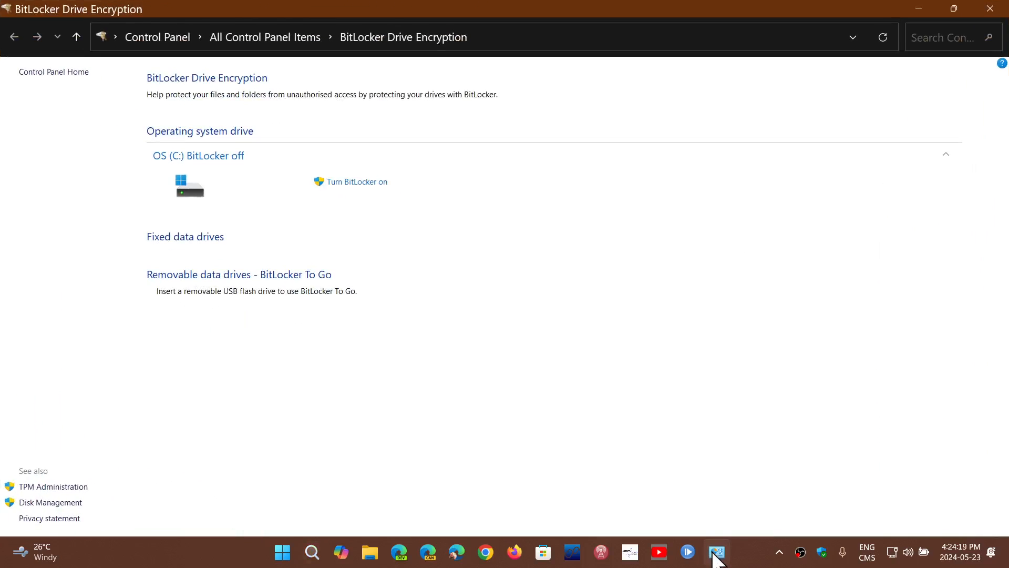
mouse_move(190, 159)
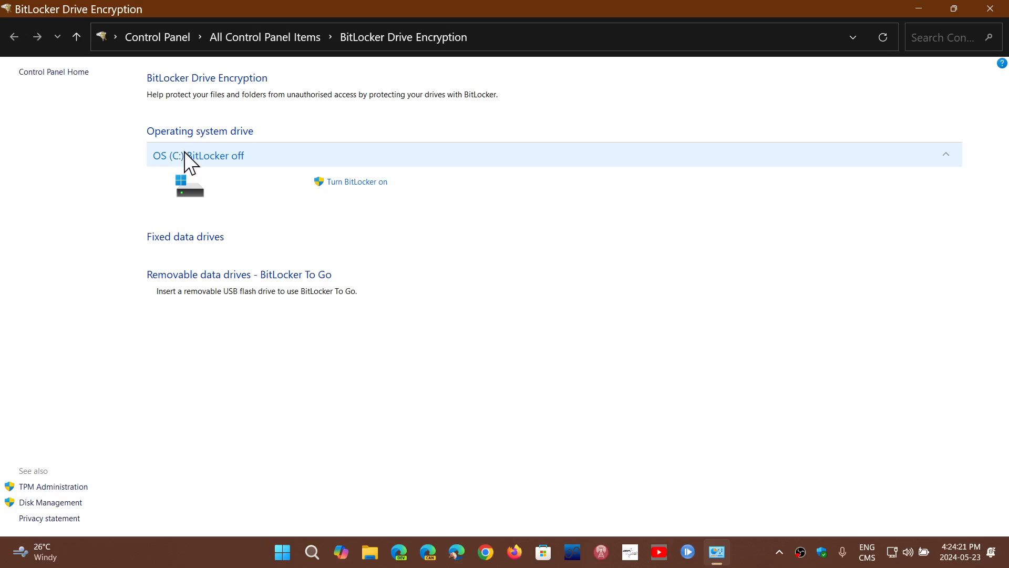
mouse_move(375, 185)
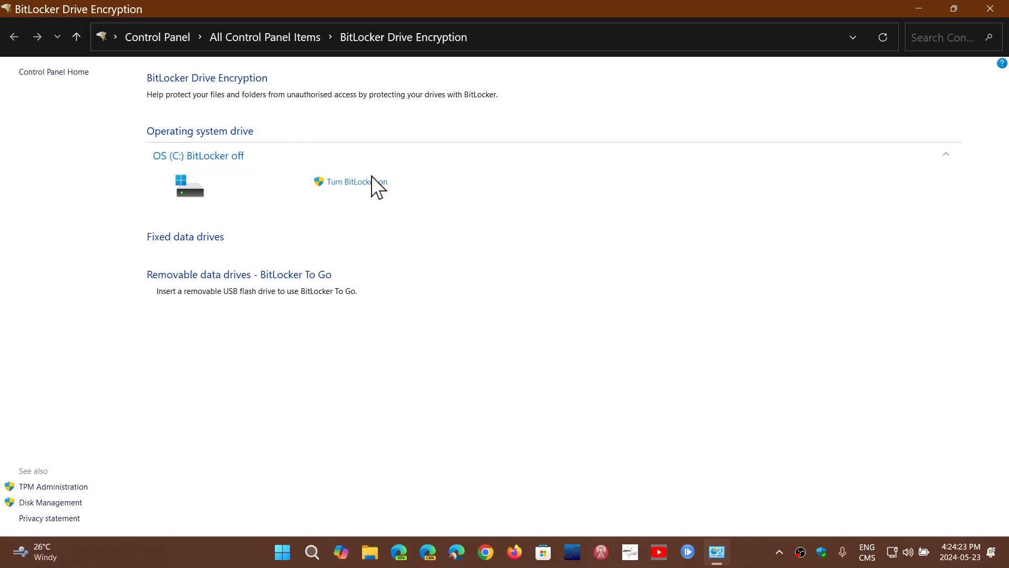
mouse_move(442, 292)
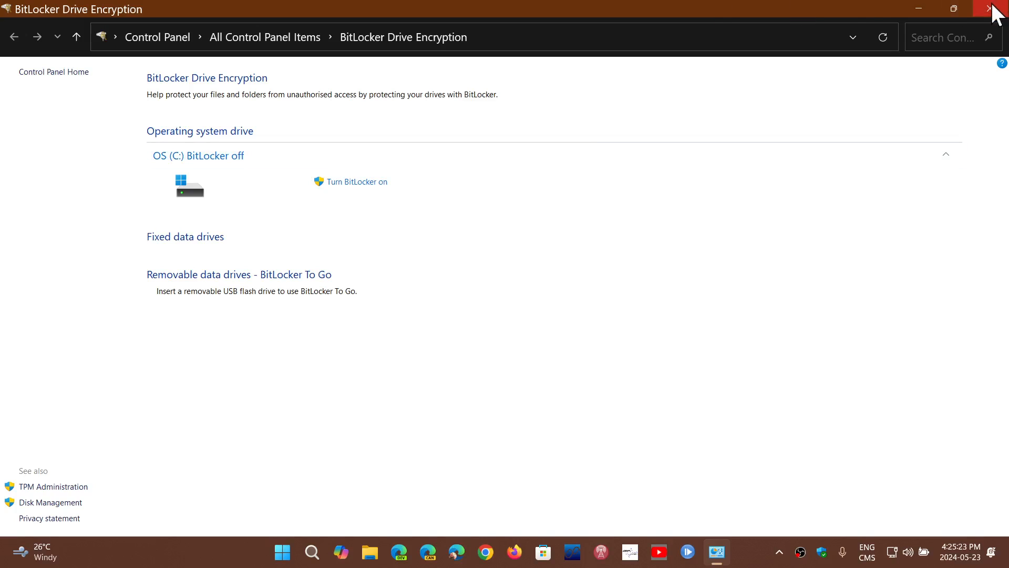
click(997, 8)
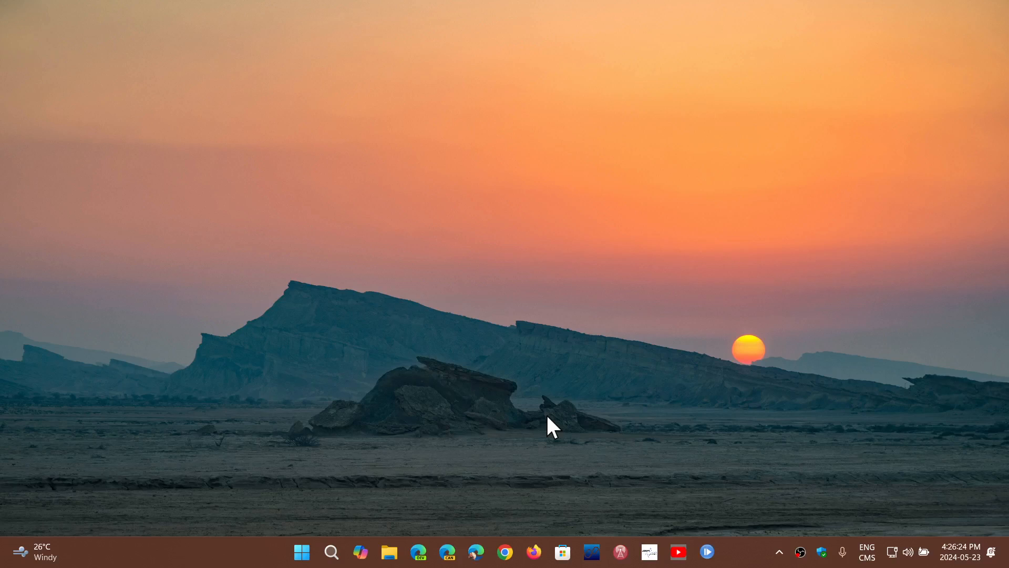
mouse_move(339, 481)
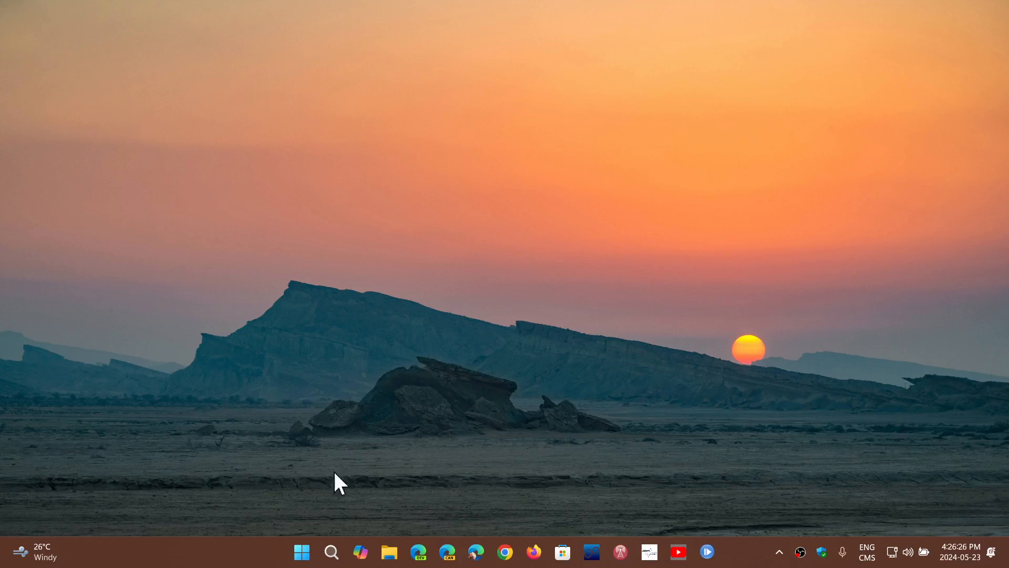
mouse_move(740, 557)
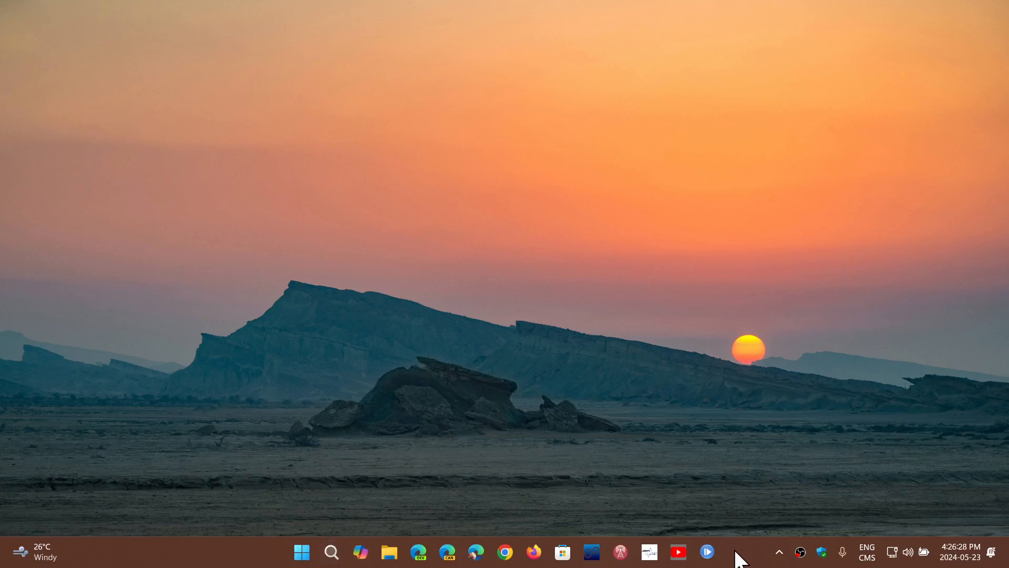